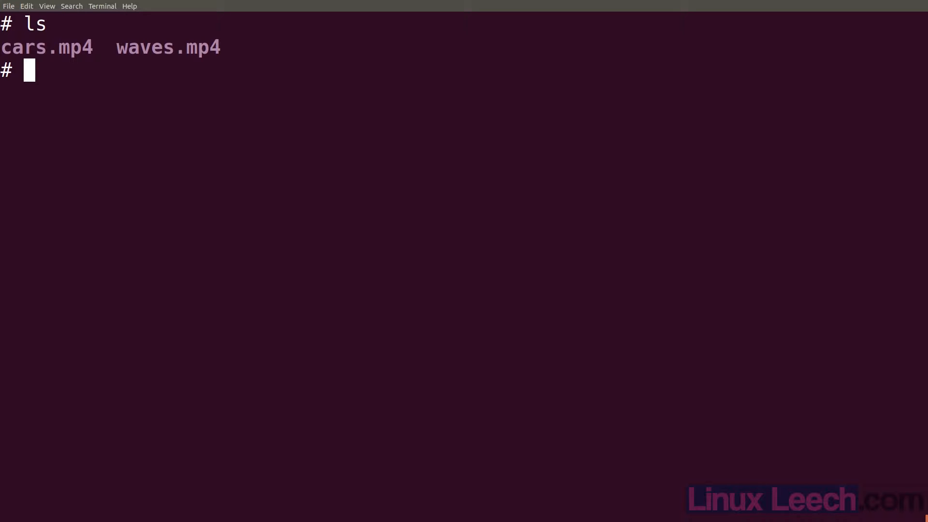
Preview waves.mp4 in mpv to check its picture and sound
{"action": "type", "text": "mpv waves.mp4"}
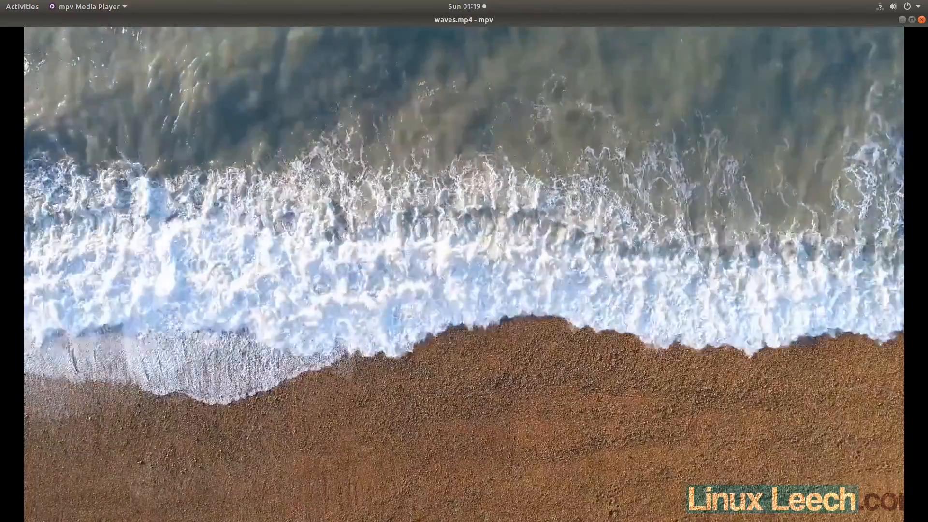
{"action": "mouse_move", "coordinate": [704, 463]}
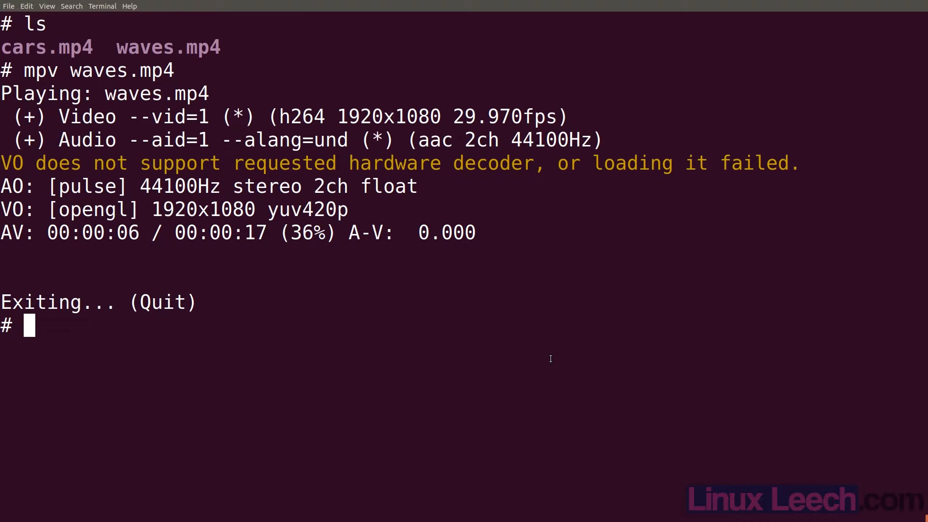
Show waves.mp4's stream info with 'ffmpeg -i waves.mp4', then list the folder with ls
{"action": "type", "text": "ffmpeg"}
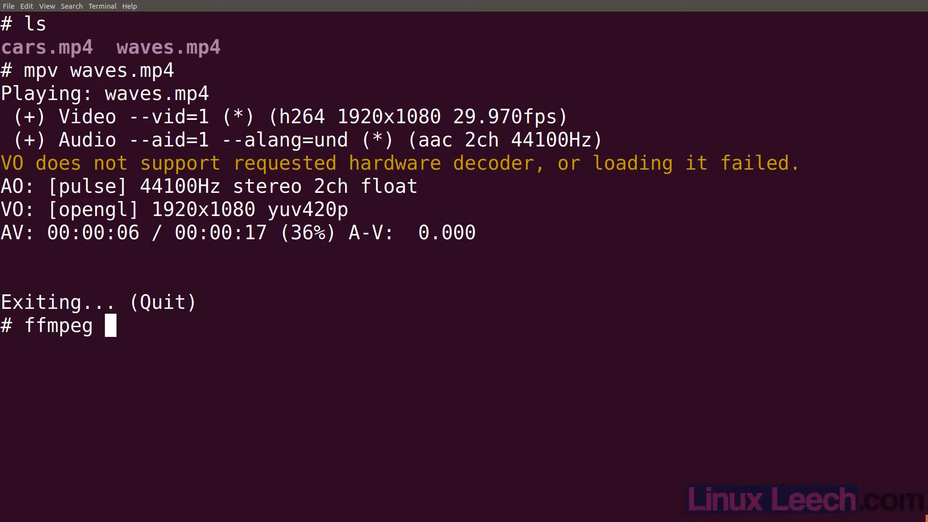
{"action": "type", "text": "-i waves.mp4"}
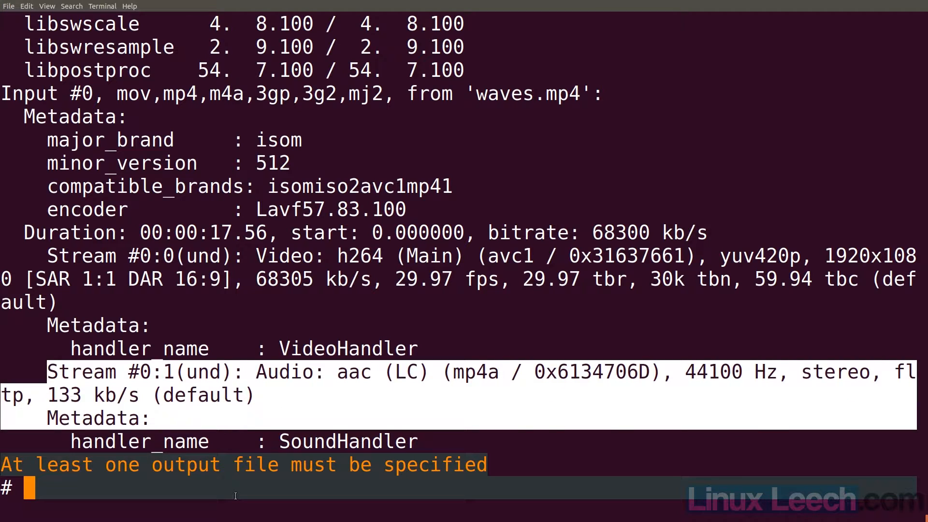
{"action": "type", "text": "ls"}
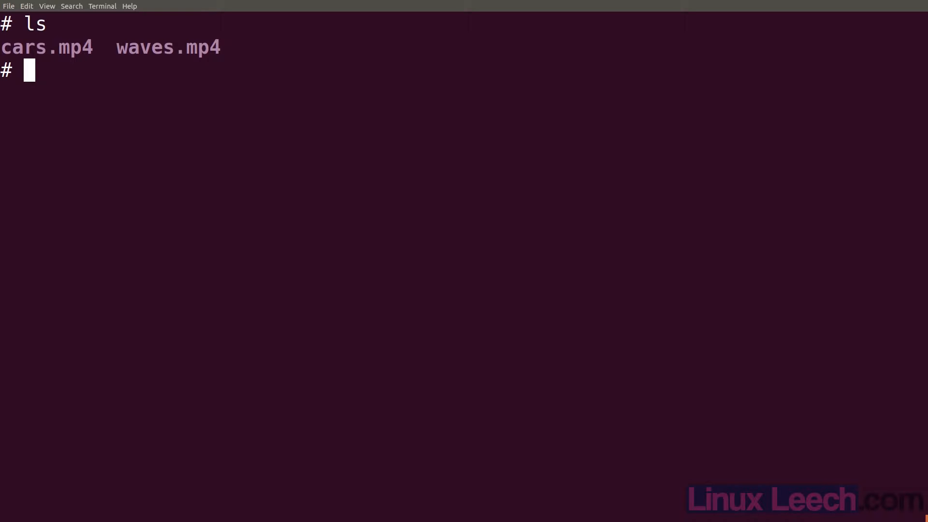
Run 'ffmpeg -i waves.mp4 -c:a libmp3lame -q:a 4 waves-sound.mp3' and list the folder to see the new MP3
{"action": "type", "text": "ffmpeg"}
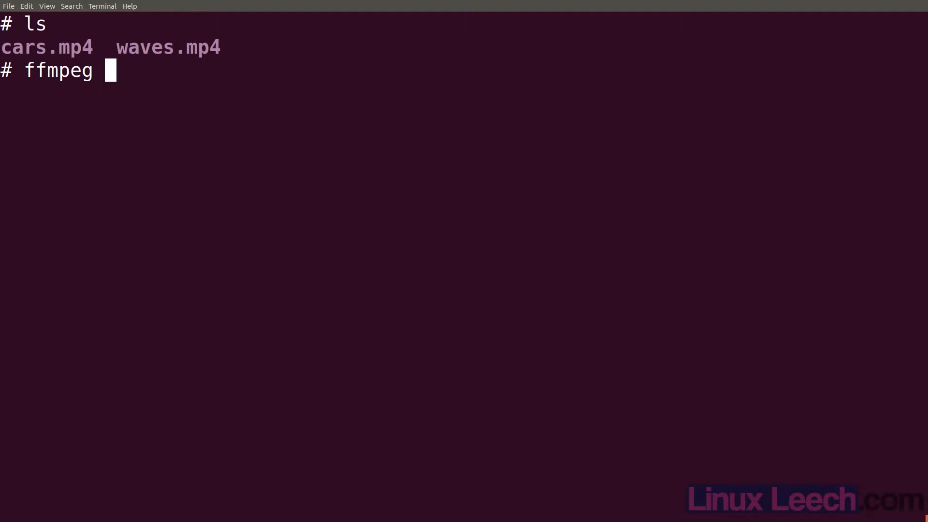
{"action": "type", "text": "-i waves.mp4"}
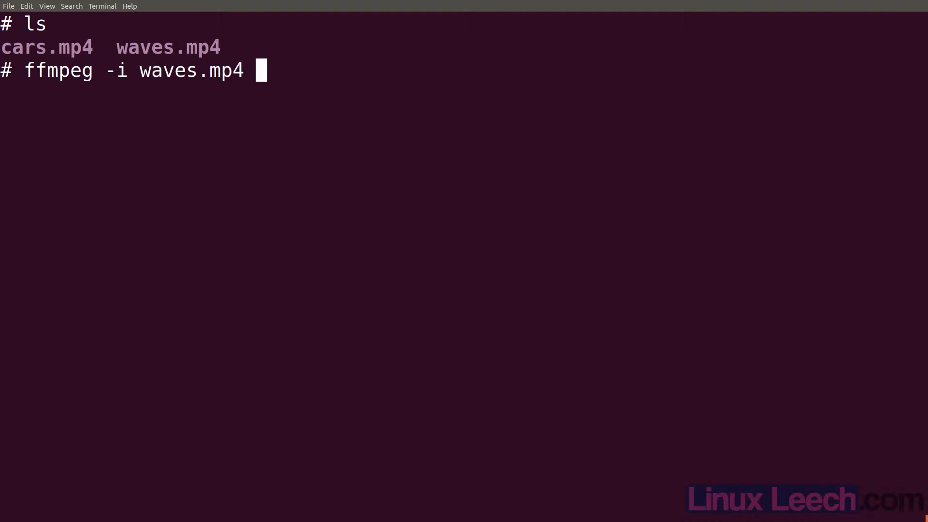
{"action": "type", "text": "-c:"}
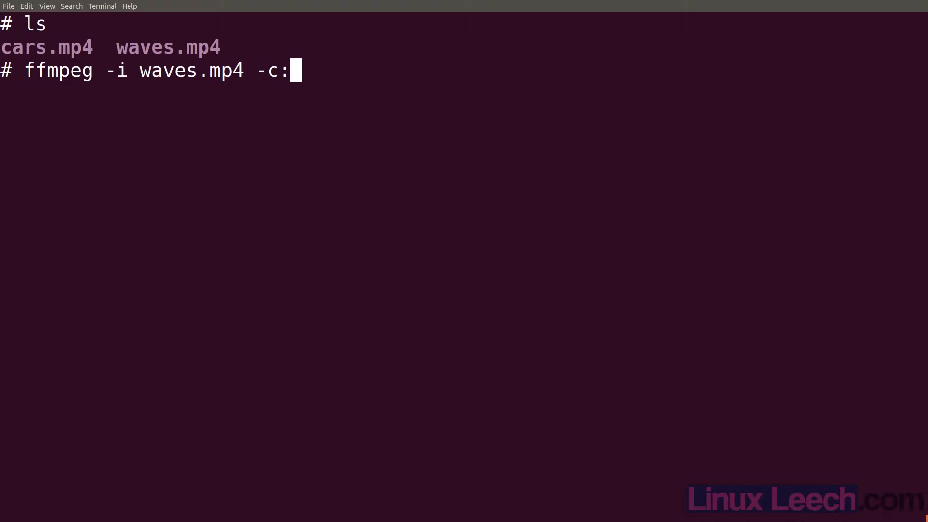
{"action": "type", "text": "a lib"}
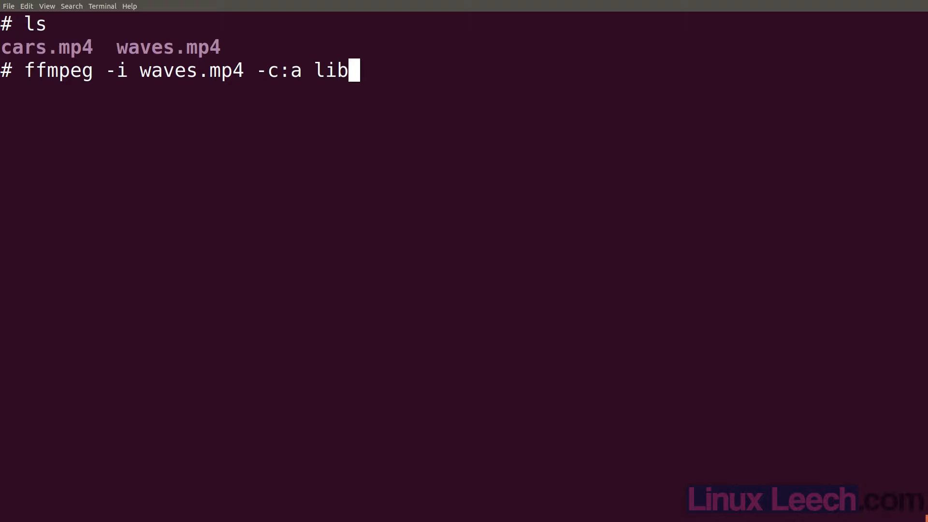
{"action": "type", "text": "mp3lame"}
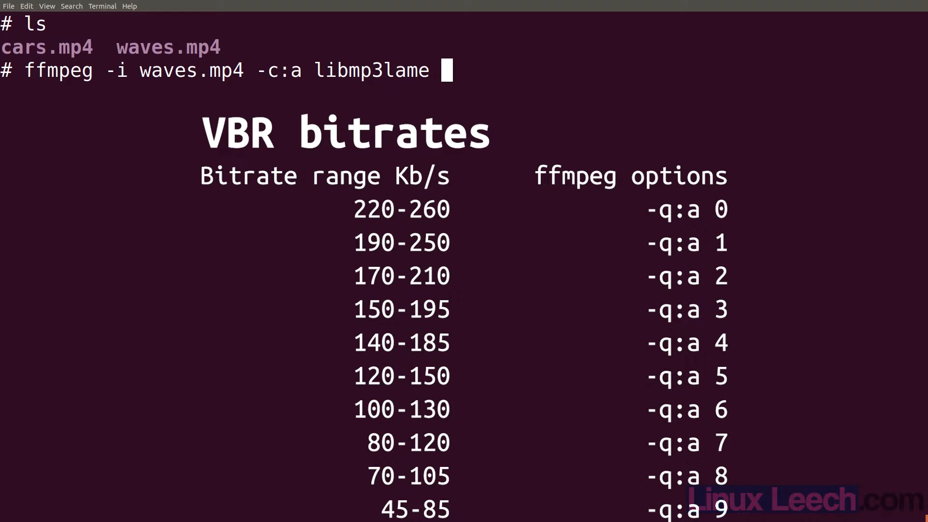
{"action": "type", "text": "-q:a"}
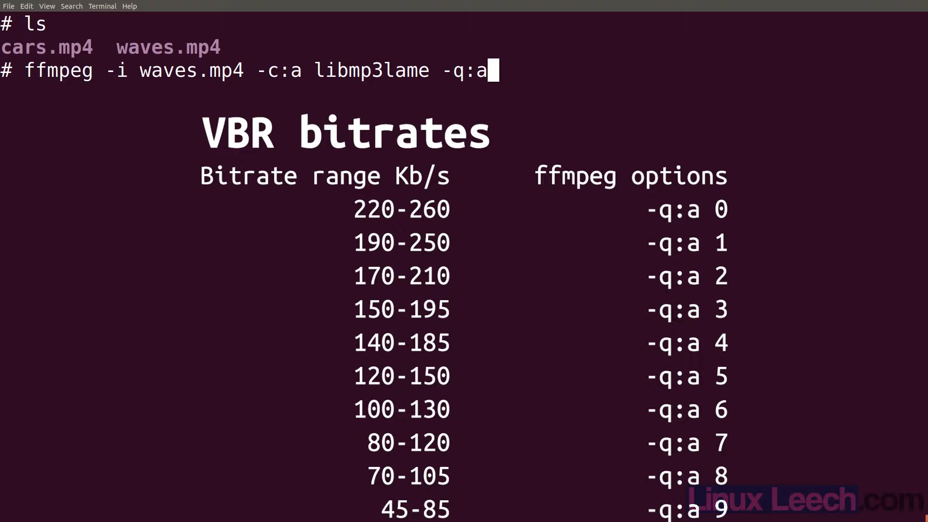
{"action": "type", "text": "4"}
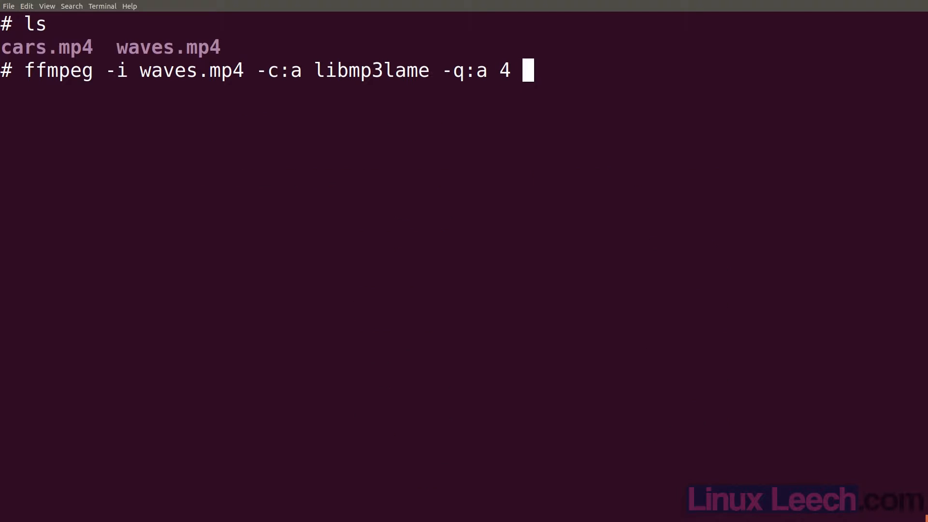
{"action": "type", "text": "waves-"}
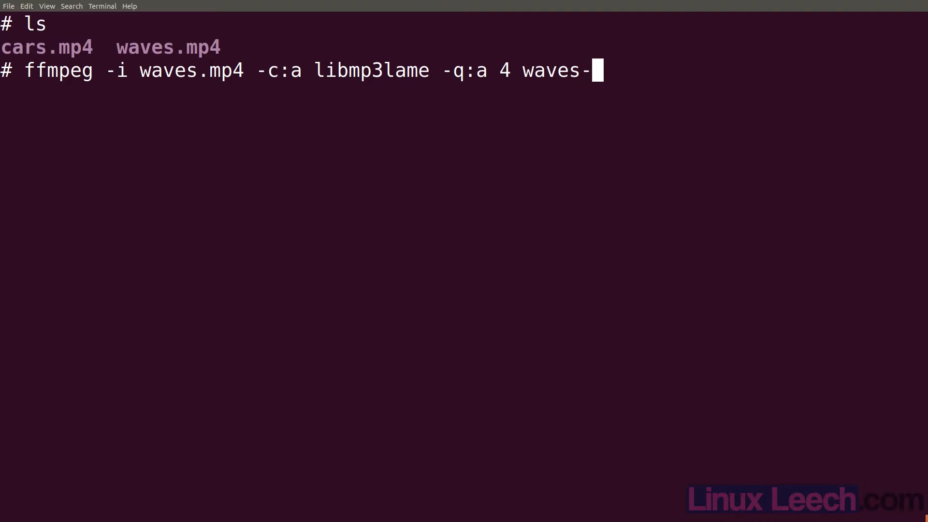
{"action": "type", "text": "sound.mp"}
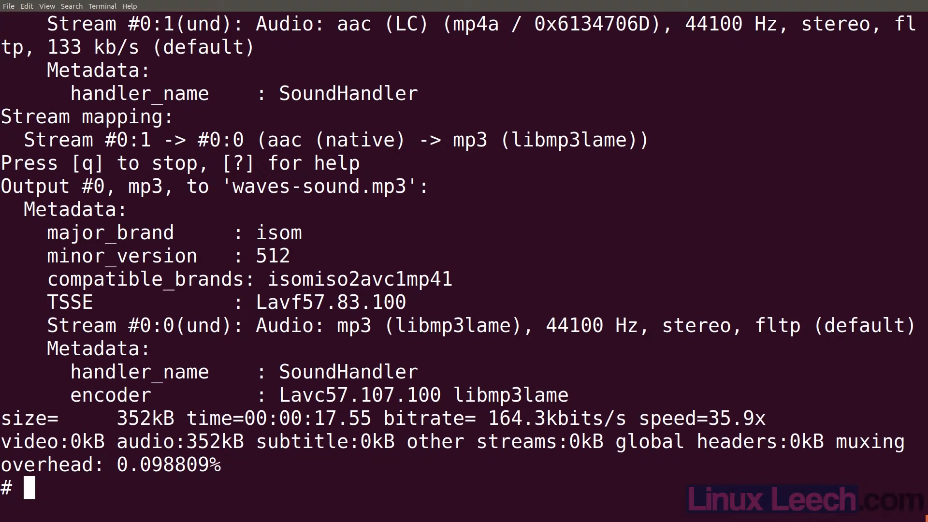
{"action": "type", "text": "ls"}
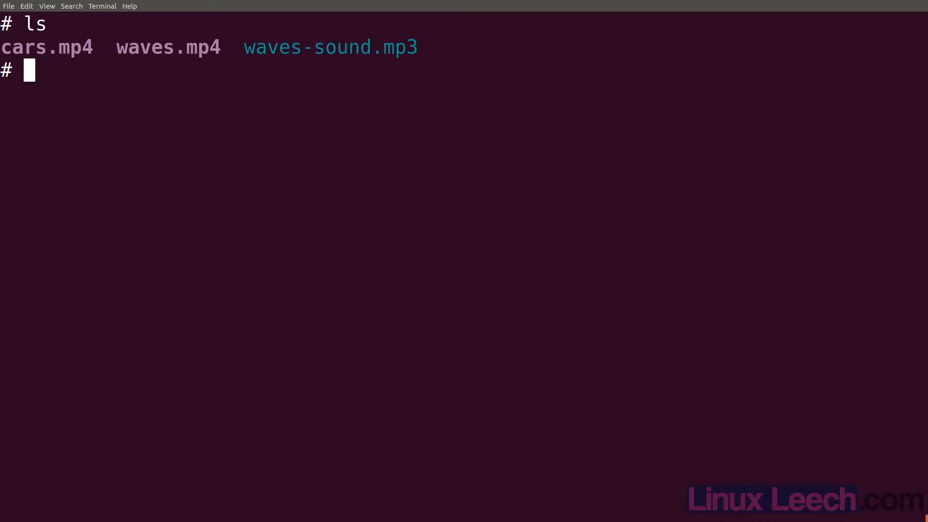
Play waves-sound.mp3 in mpv to check the extracted audio
{"action": "type", "text": "mpv w"}
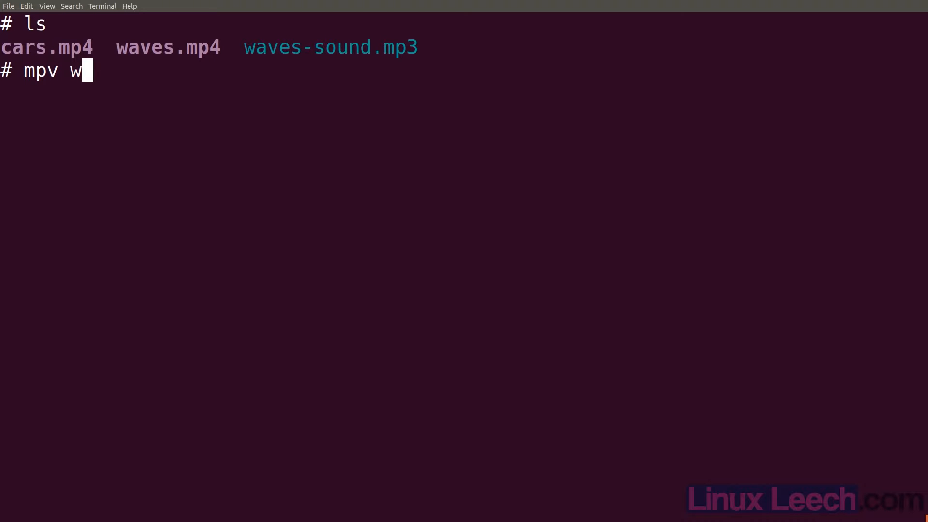
{"action": "type", "text": "aves-sound.mp3"}
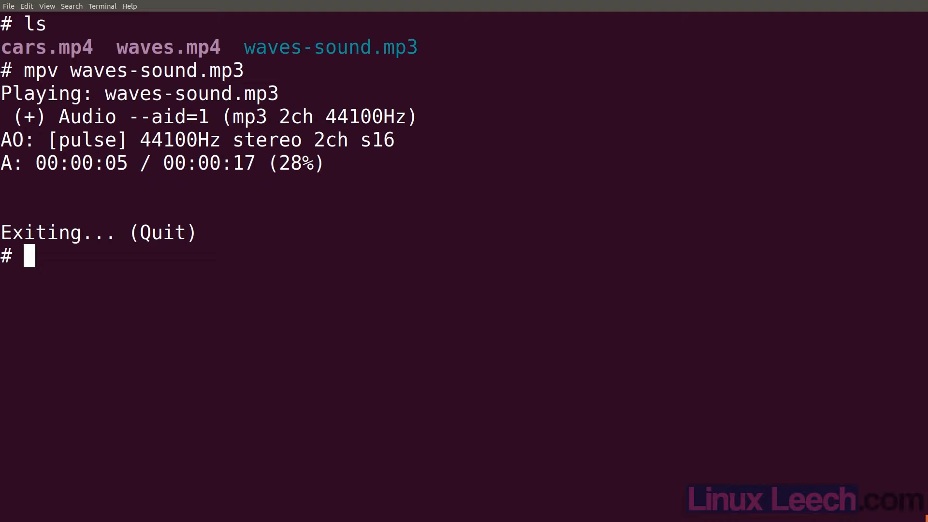
Preview cars.mp4 in mpv, then quit with q
{"action": "type", "text": "mpv ca"}
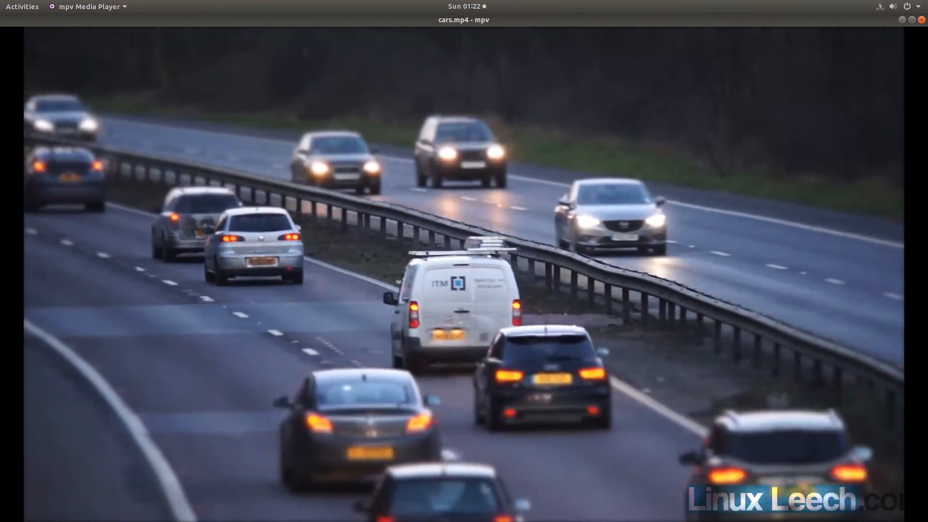
{"action": "key", "text": "q"}
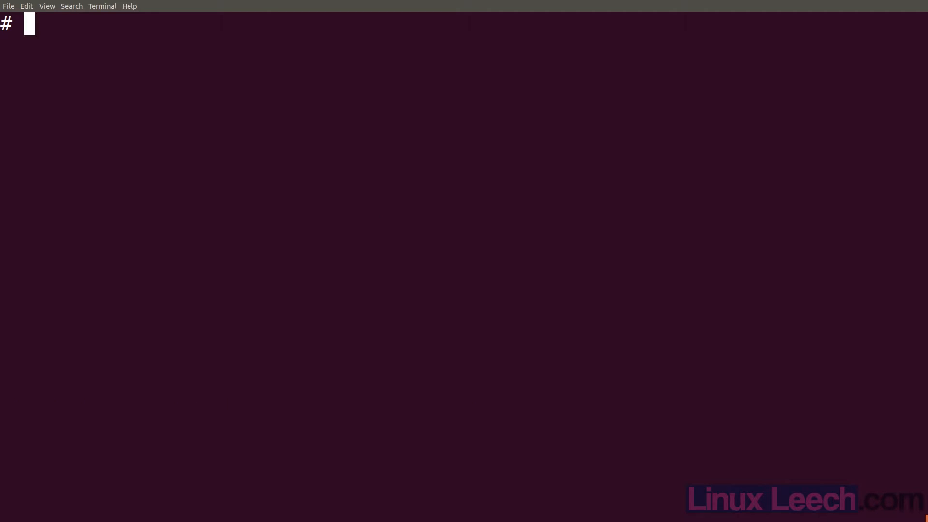
Show cars.mp4's streams with 'ffmpeg -i cars.mp4', revealing two MP3 audio tracks, then run ls
{"action": "type", "text": "ffmpeg -i cars.mp4"}
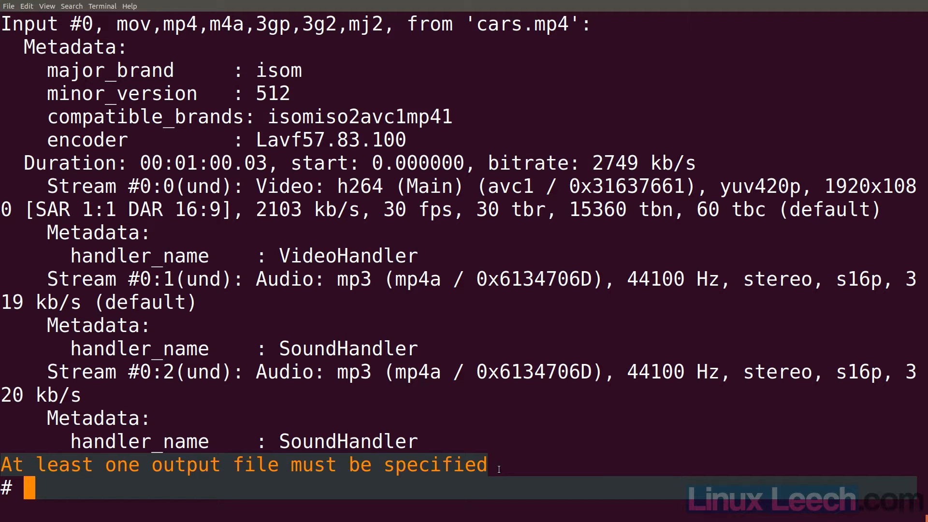
{"action": "type", "text": "ls"}
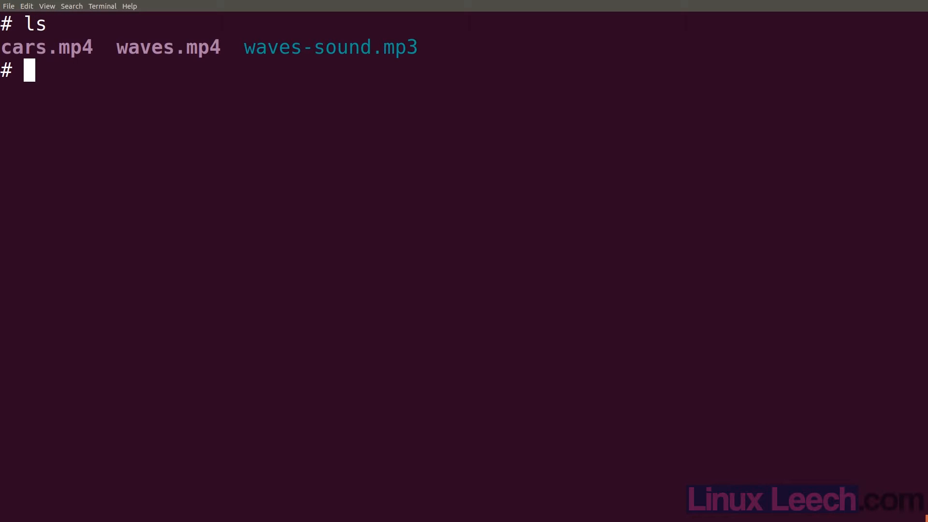
Start an ffmpeg command reading cars.mp4 with the libmp3lame audio codec
{"action": "type", "text": "ffmpeg -"}
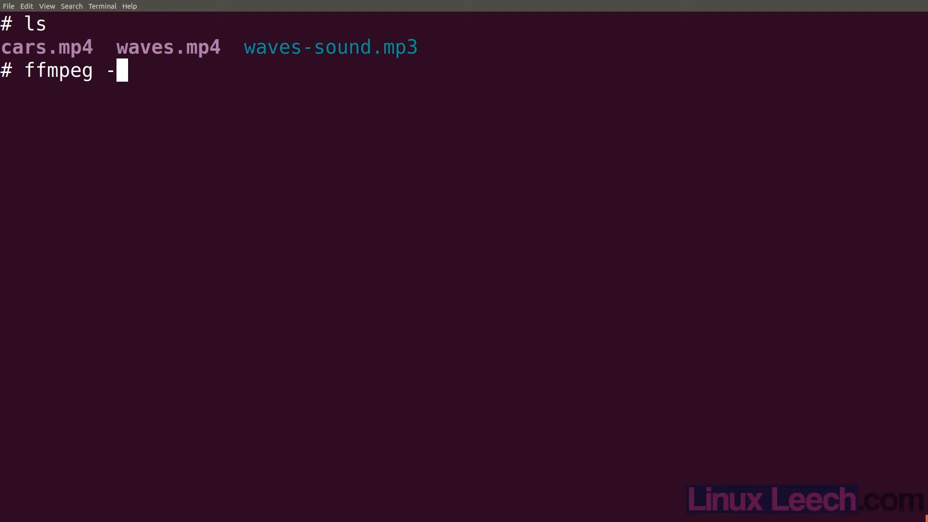
{"action": "type", "text": "i cars.mp4"}
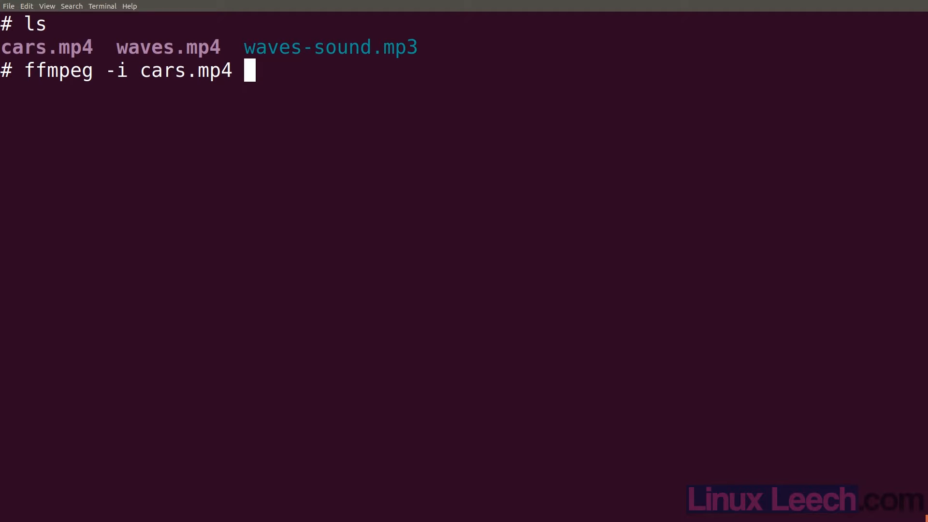
{"action": "type", "text": "-"}
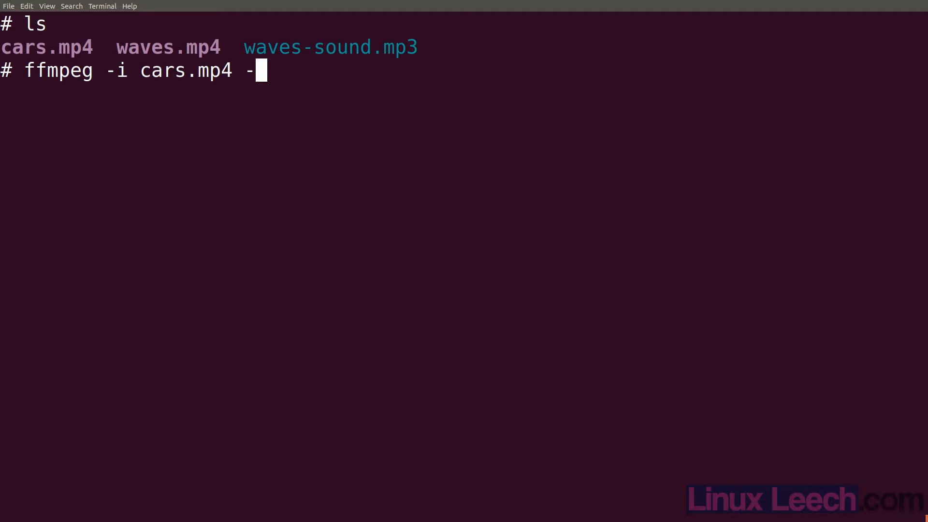
{"action": "type", "text": "c:a"}
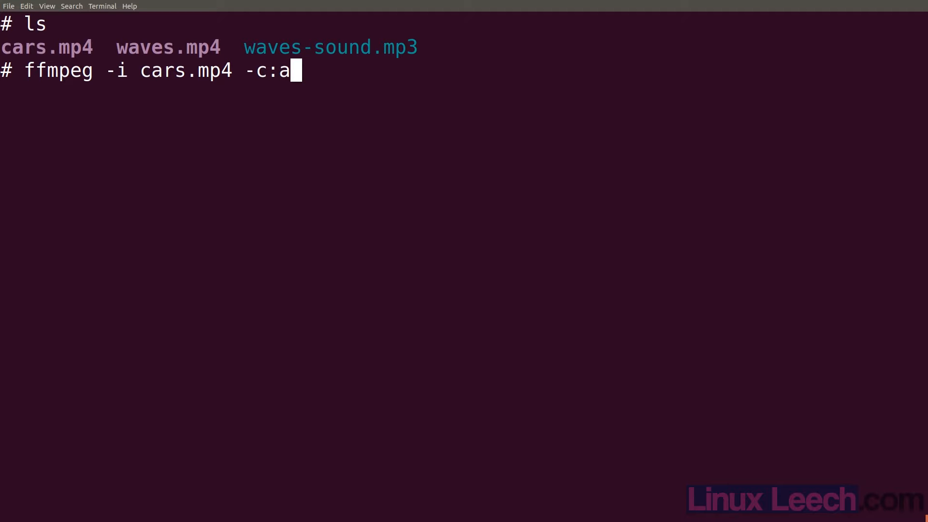
{"action": "type", "text": "lib"}
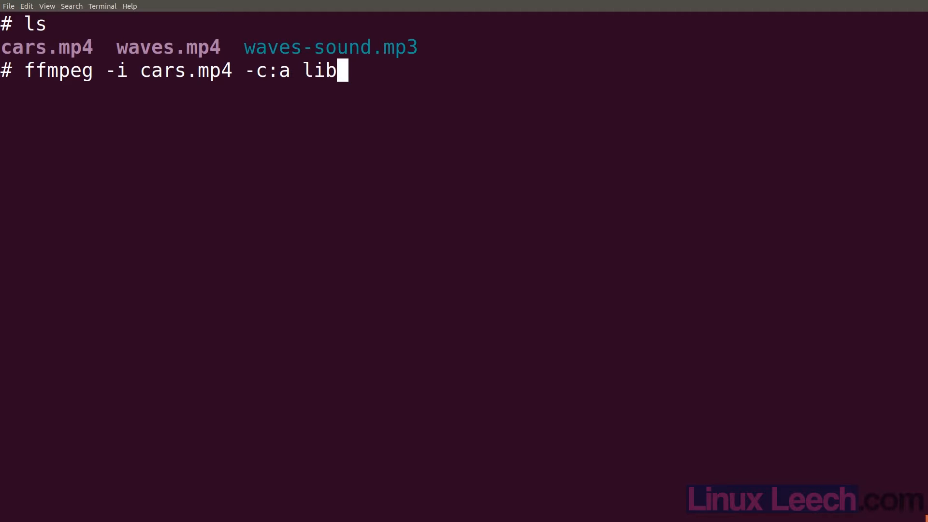
{"action": "type", "text": "mp3lame"}
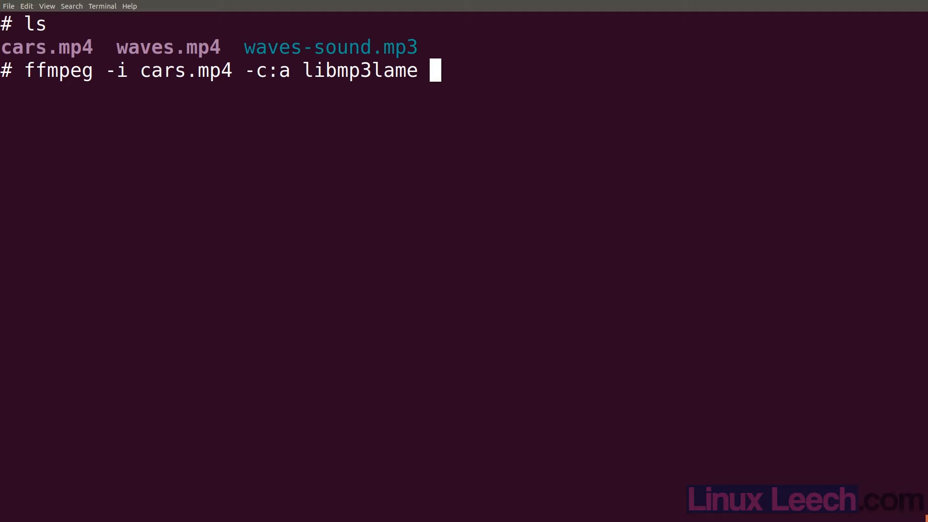
{"action": "mouse_move", "coordinate": [499, 469]}
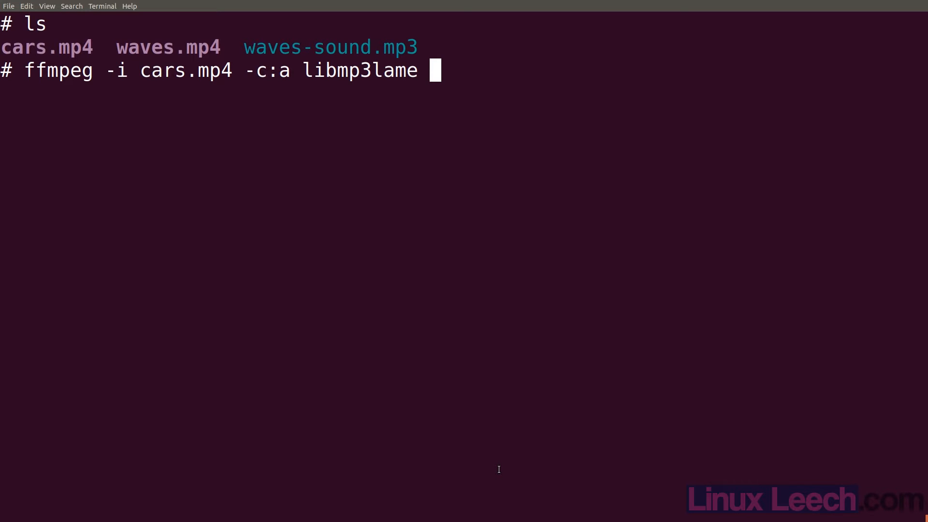
Add '-b:a 320k -map 0:2' to target the second audio stream, leaving the command unrun
{"action": "type", "text": "-b"}
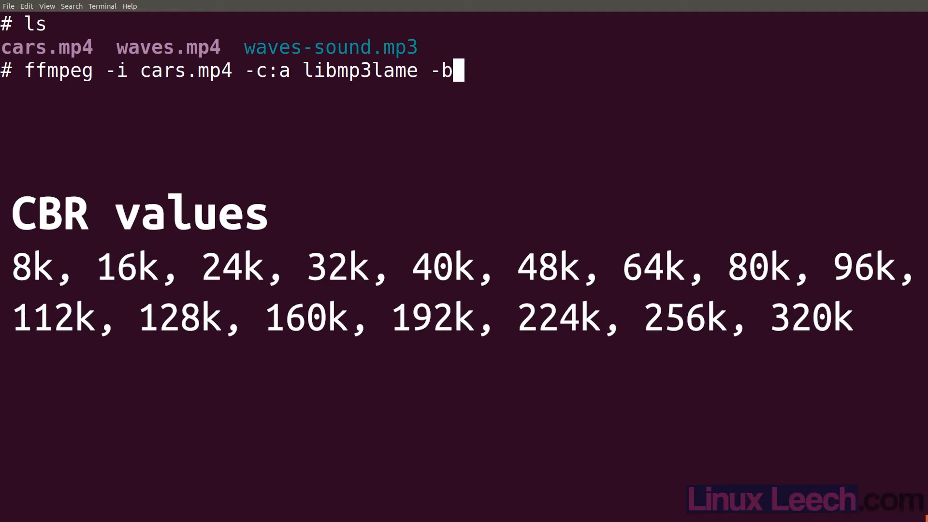
{"action": "type", "text": ":a"}
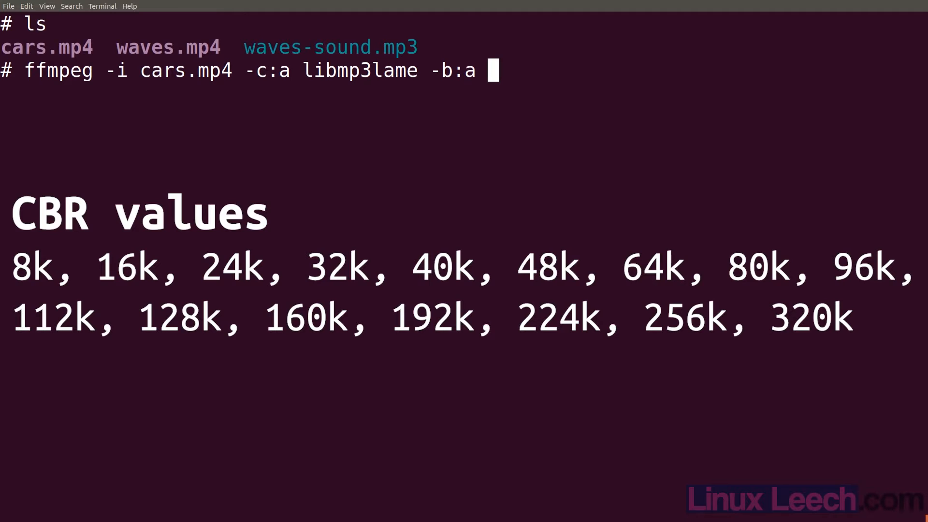
{"action": "type", "text": "320k"}
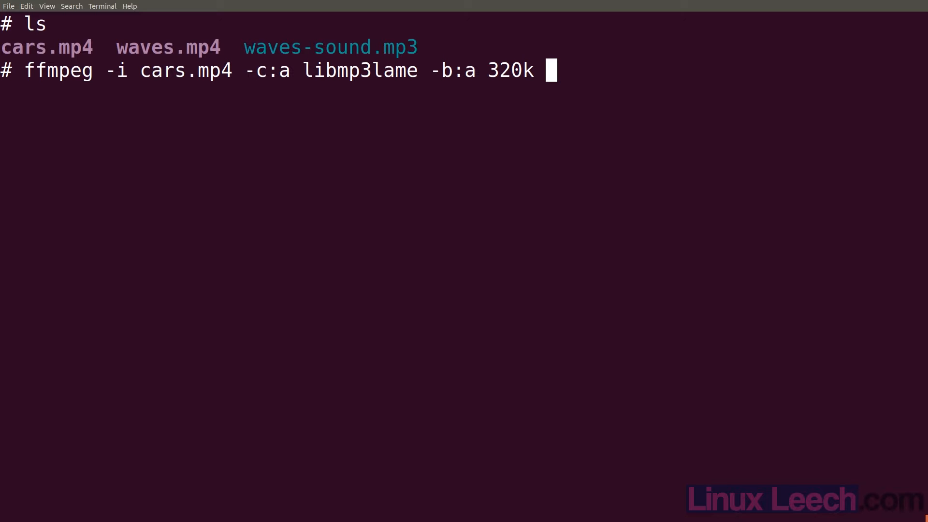
{"action": "type", "text": "-map"}
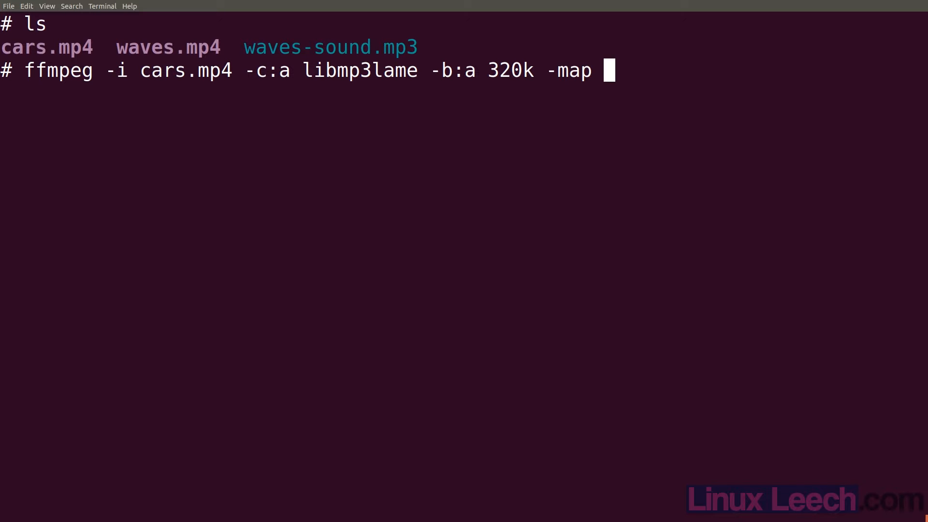
{"action": "type", "text": "0:"}
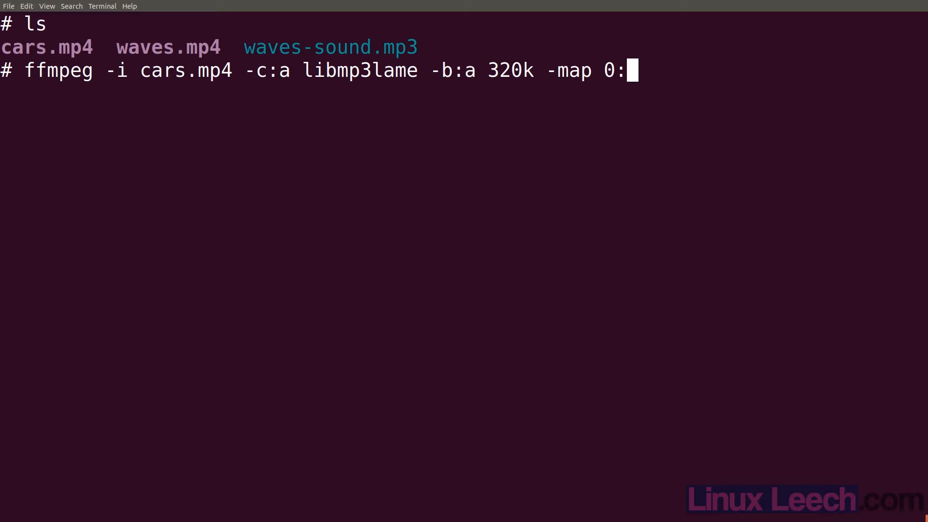
{"action": "type", "text": "2"}
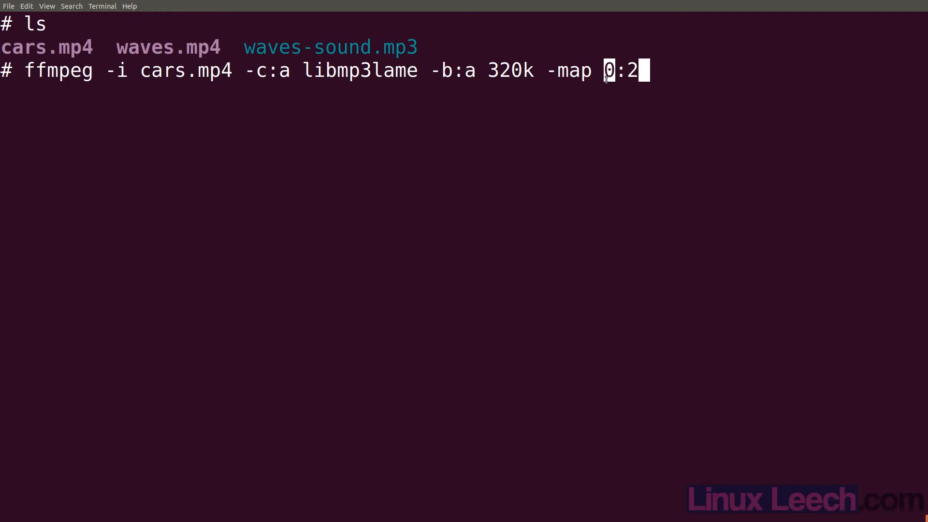
{"action": "mouse_move", "coordinate": [620, 134]}
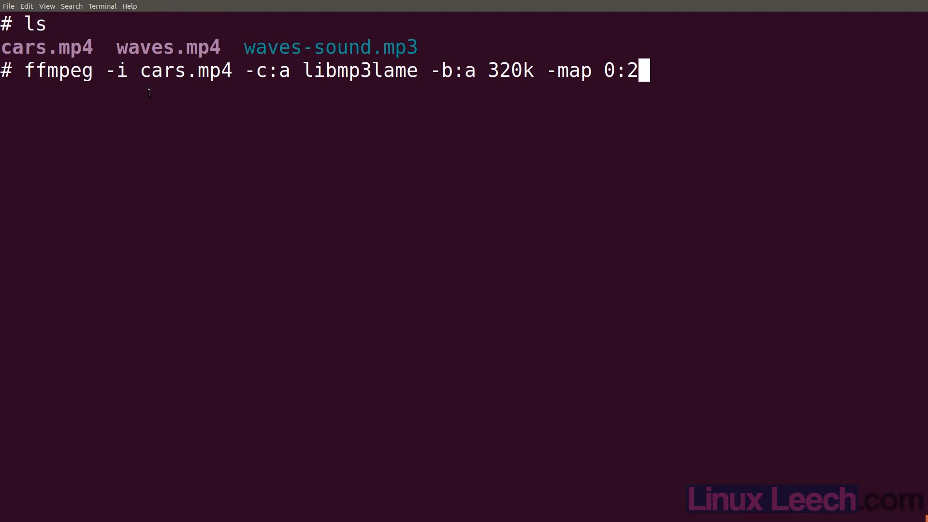
{"action": "double_click", "coordinate": [186, 71]}
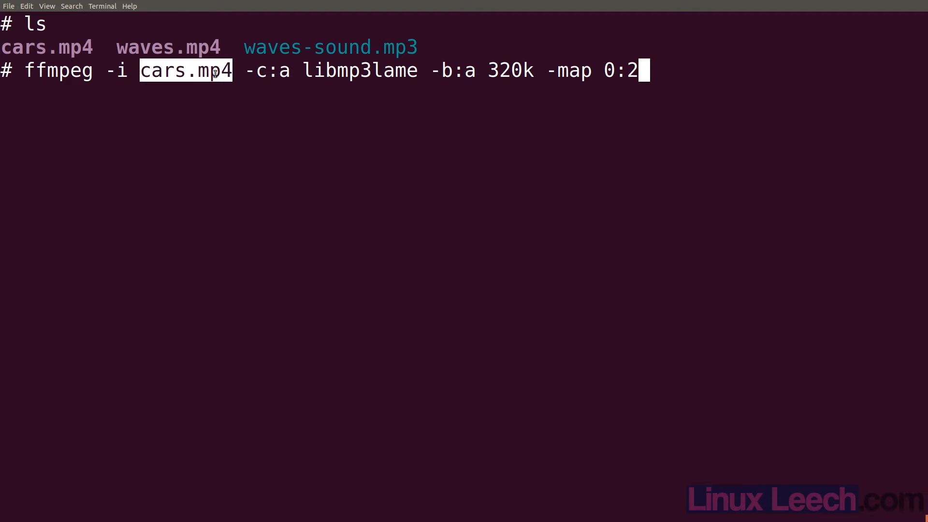
{"action": "mouse_move", "coordinate": [190, 75]}
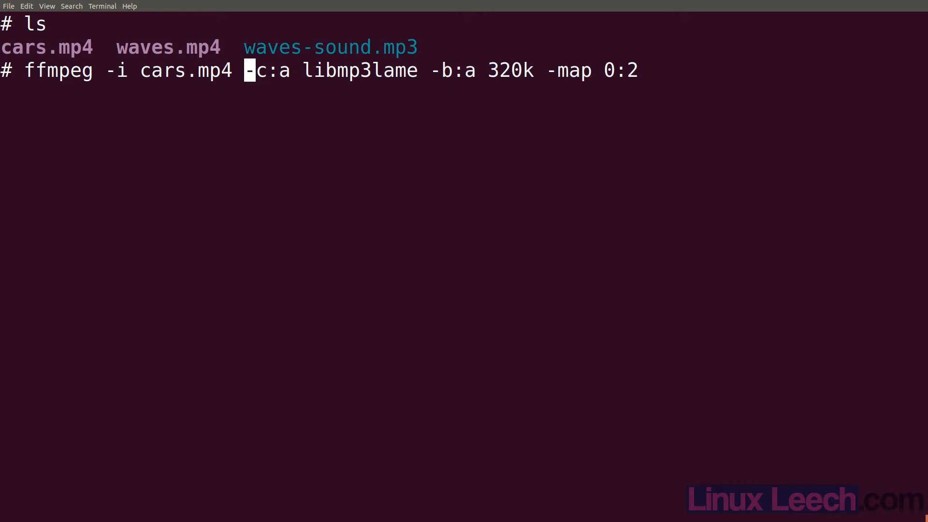
Insert a second input '-i waves.mp4' after cars.mp4, keeping '-map 0:2' for the second audio track
{"action": "type", "text": "-i wa"}
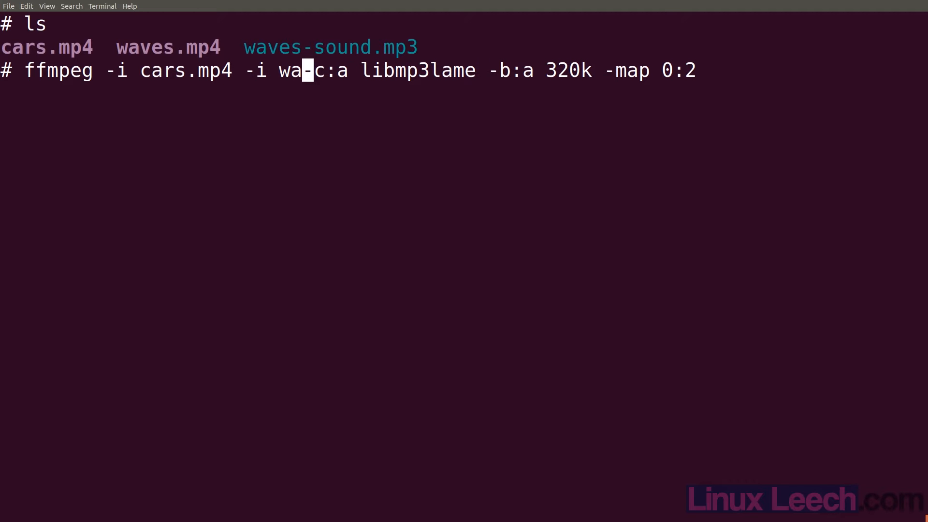
{"action": "type", "text": "ves."}
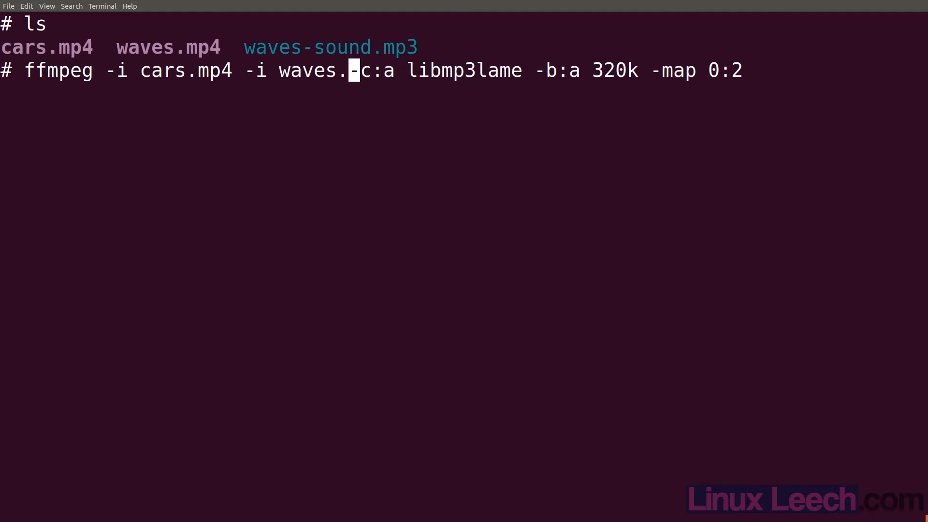
{"action": "type", "text": "mp4"}
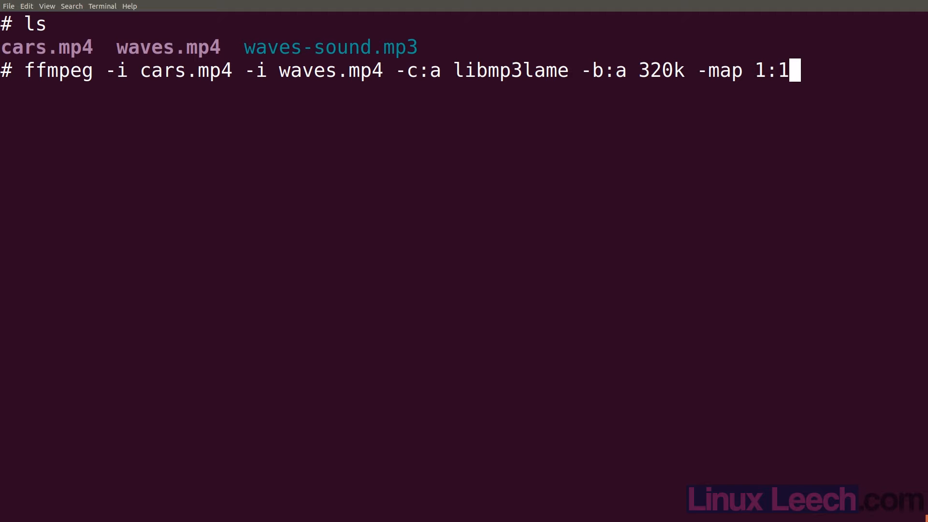
{"action": "type", "text": "0:2"}
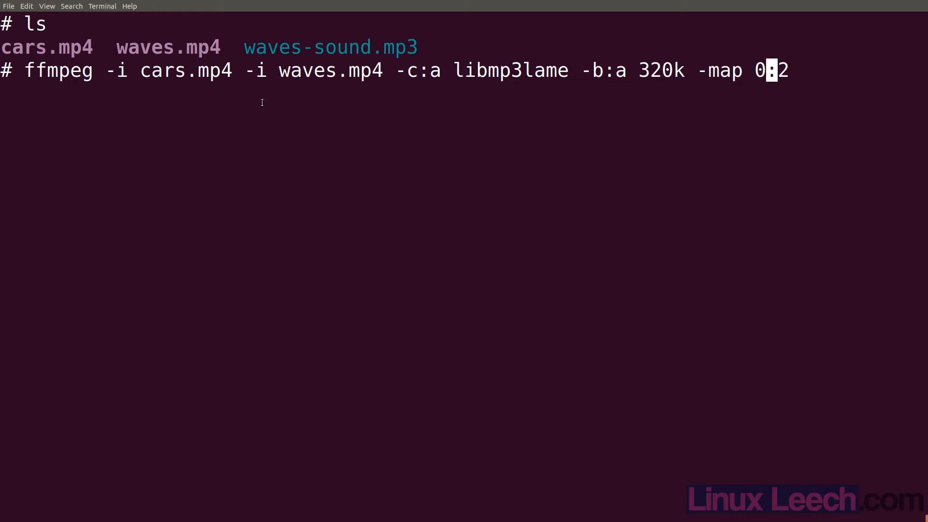
{"action": "double_click", "coordinate": [186, 71]}
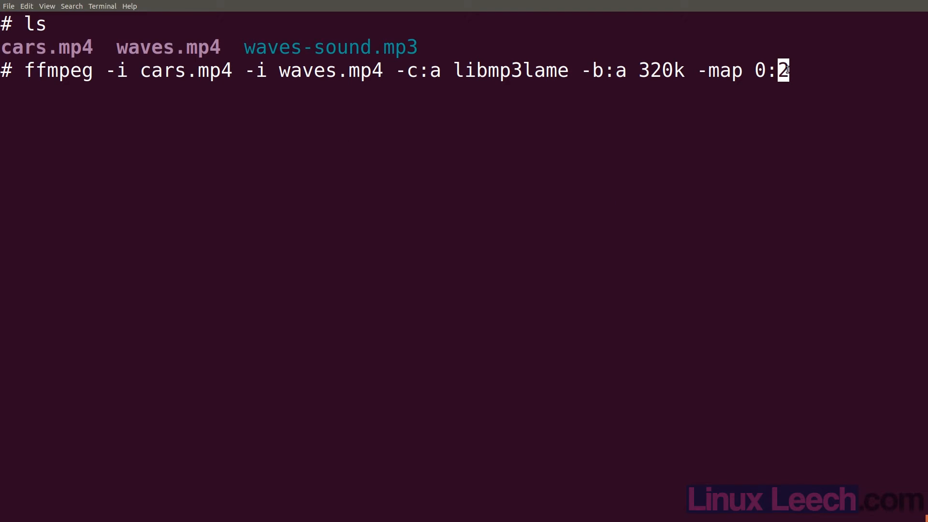
{"action": "mouse_move", "coordinate": [752, 164]}
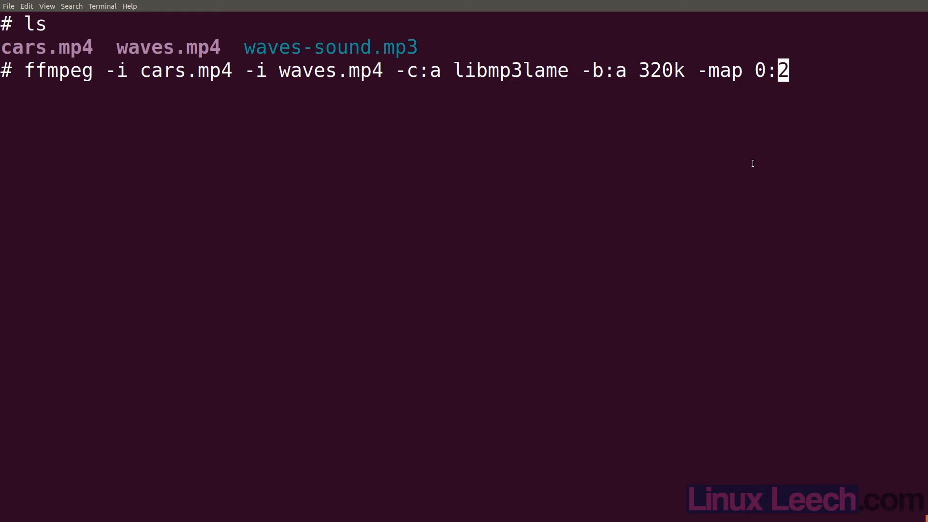
{"action": "mouse_move", "coordinate": [764, 142]}
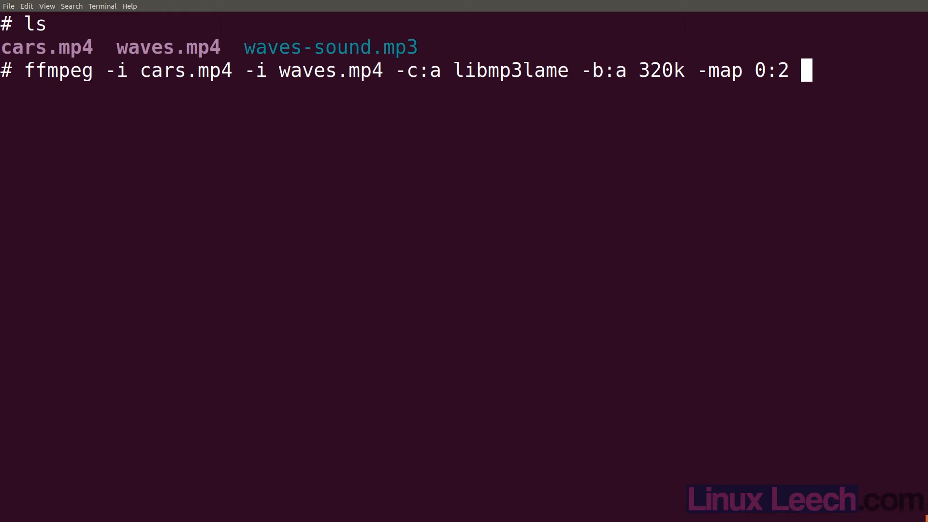
Finish the command with output cars-second.mp3, run it, and confirm the file with ls
{"action": "type", "text": "cars-sec"}
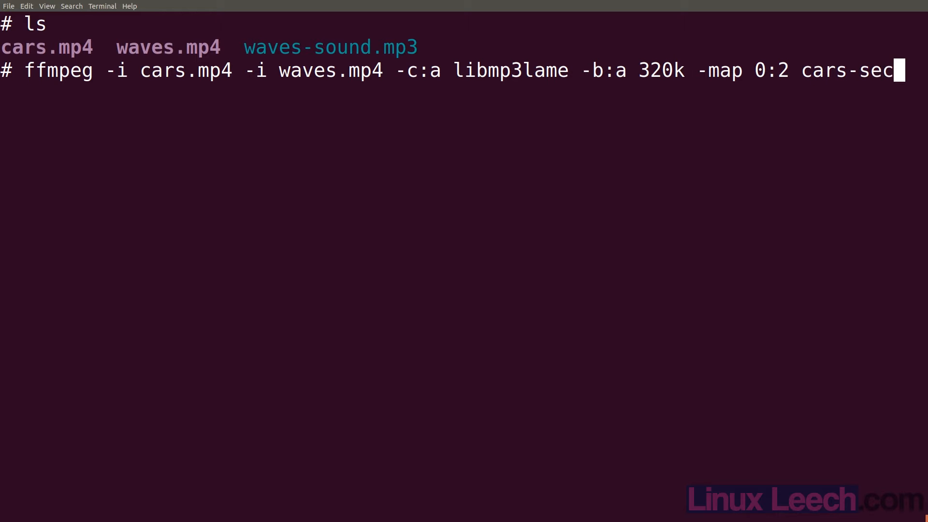
{"action": "type", "text": "ond.mp3"}
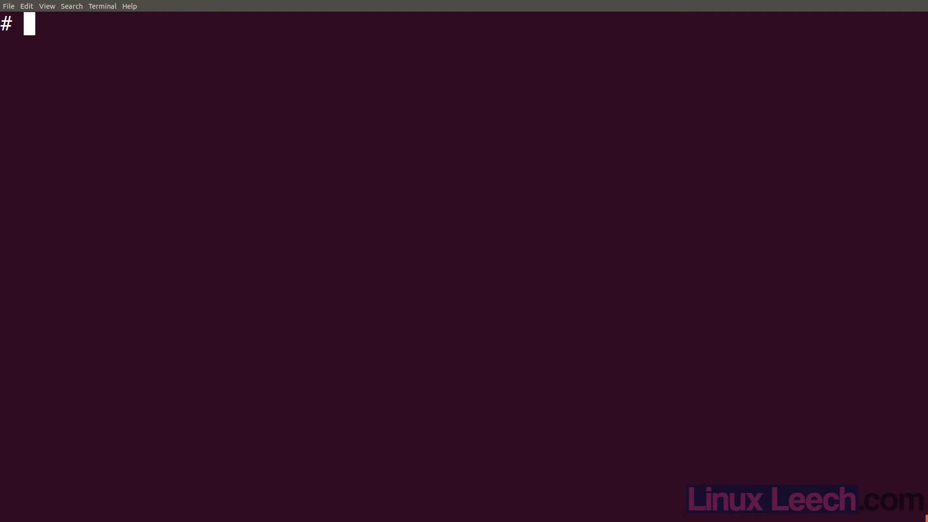
{"action": "type", "text": "ls"}
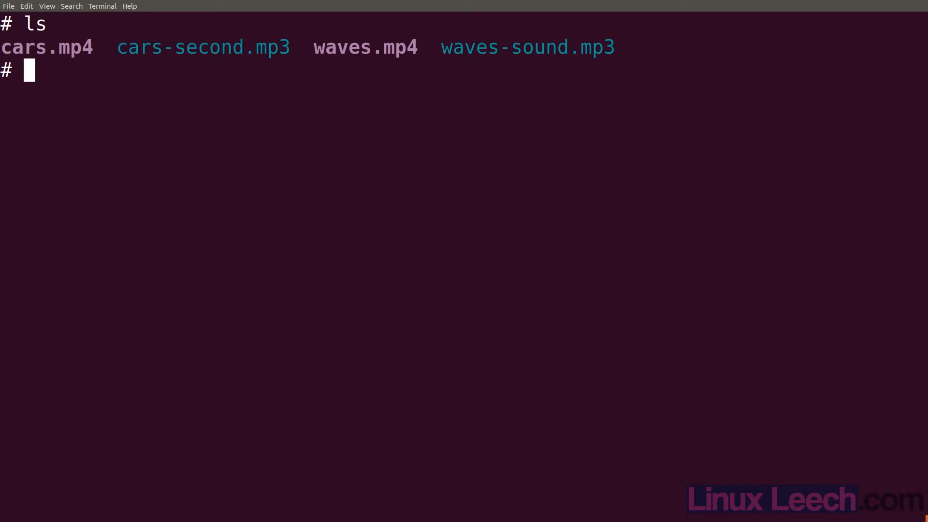
{"action": "type", "text": "mpv"}
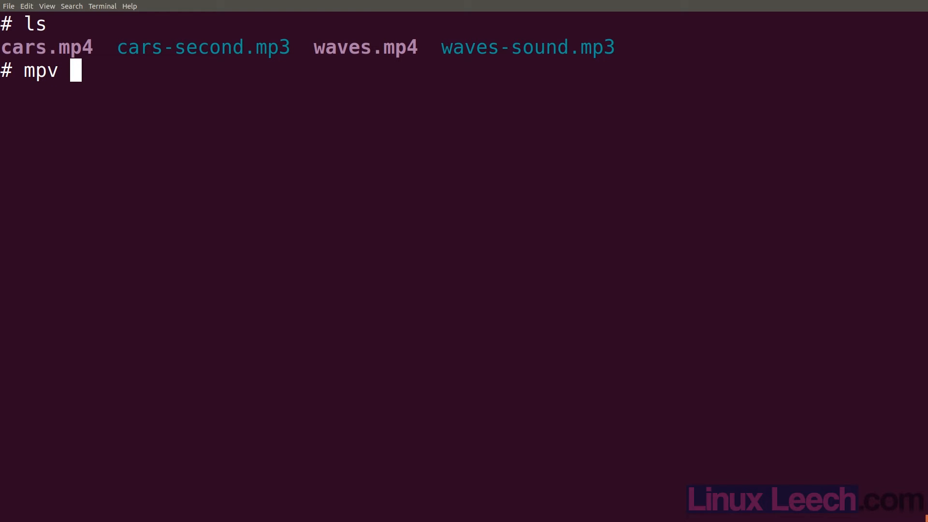
Play cars-second.mp3 in mpv, quit with q, then begin typing 'rm cars'
{"action": "type", "text": "cars-second.mp3"}
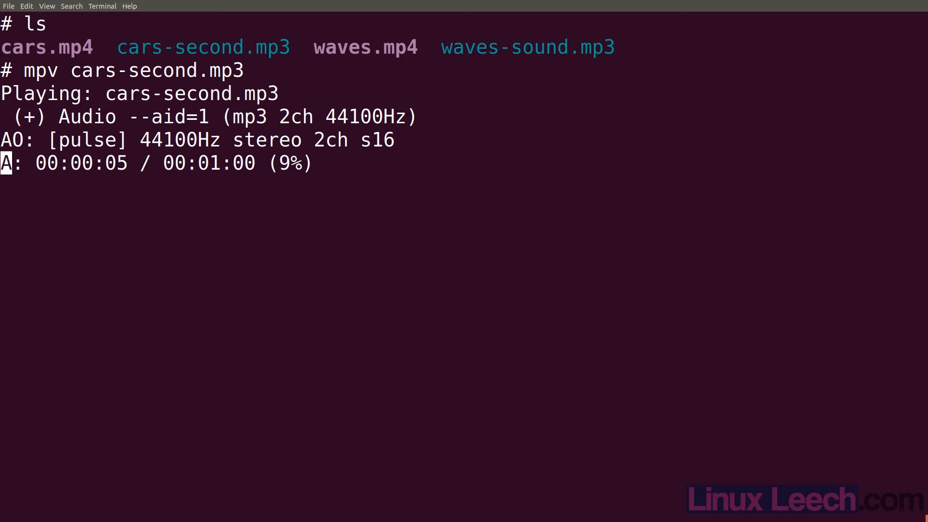
{"action": "key", "text": "q"}
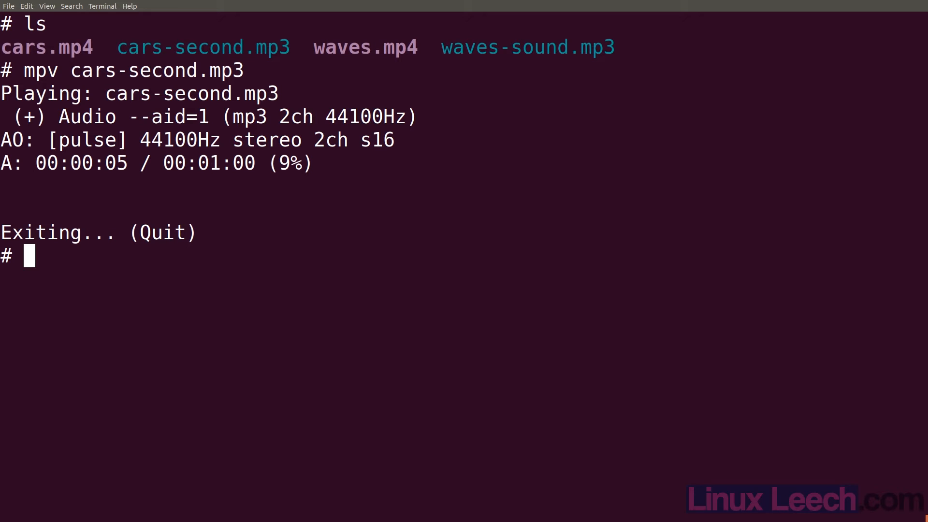
{"action": "type", "text": "rm cars"}
{"action": "type", "text": "ls"}
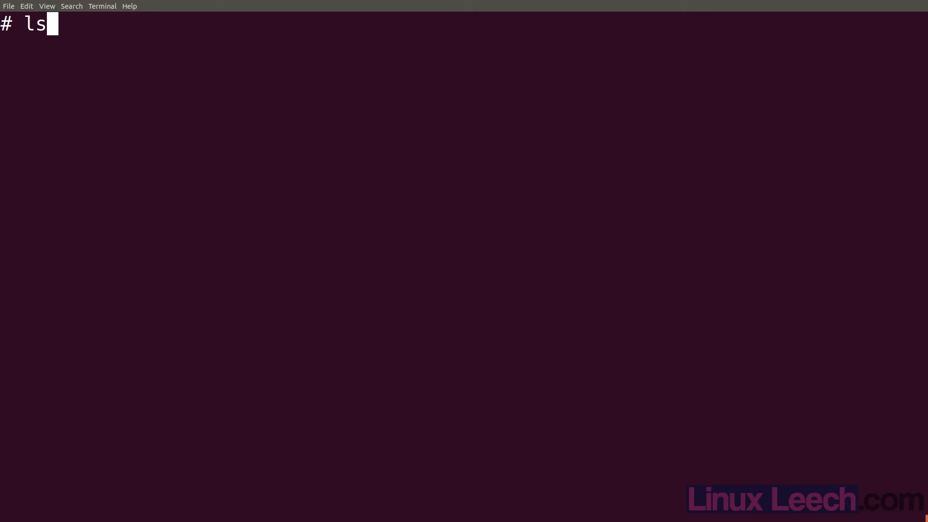
Run ffmpeg mapping stream 0:2 to cars-second.mp3 and 0:1 to cars-first.mp3 with libmp3lame at 320k
{"action": "type", "text": "ffmpeg -i cars.mp4 -i waves.mp4 -c:a libmp3lame -b:a 320k -map 0:2 cars-second.mp3"}
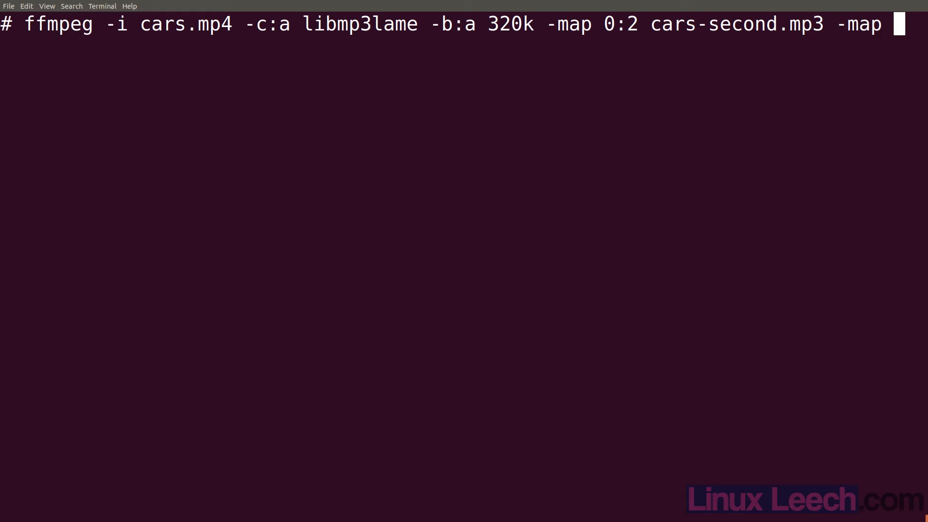
{"action": "type", "text": "0"}
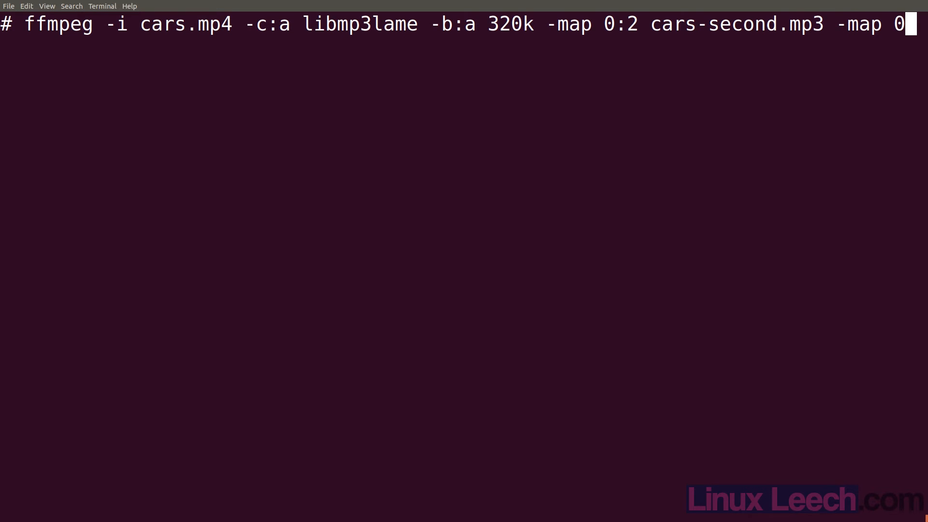
{"action": "type", "text": ":"}
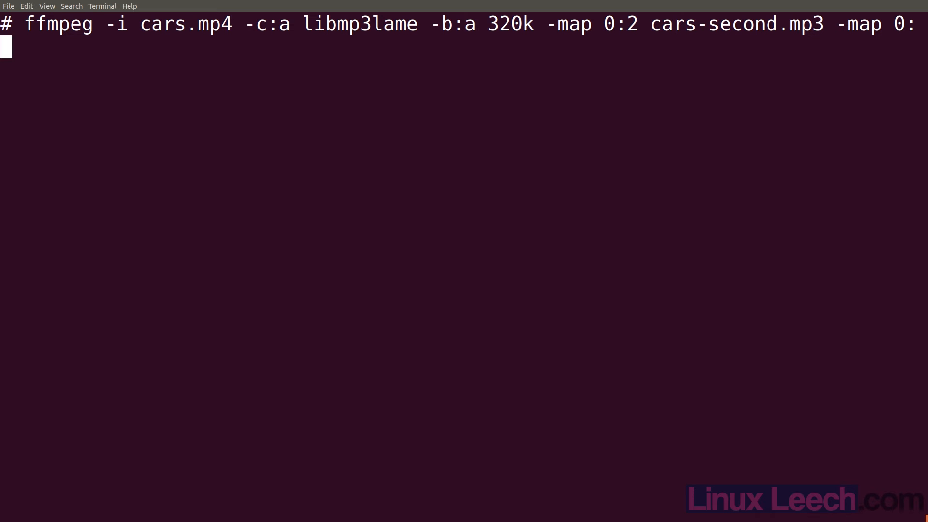
{"action": "type", "text": "1"}
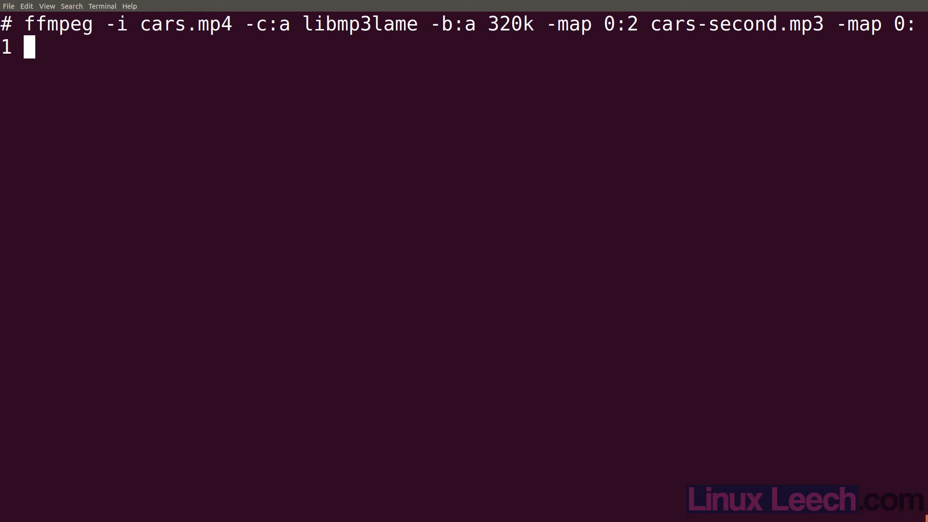
{"action": "type", "text": "cars"}
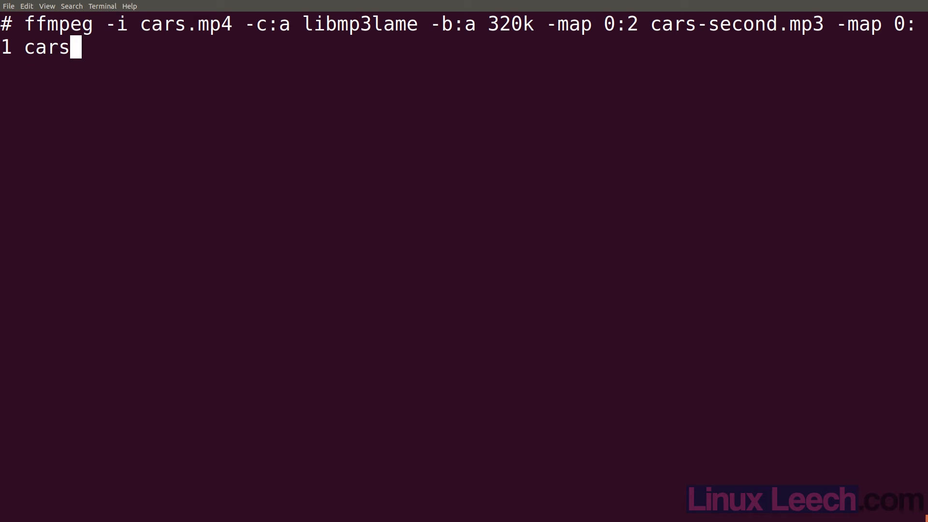
{"action": "type", "text": "-"}
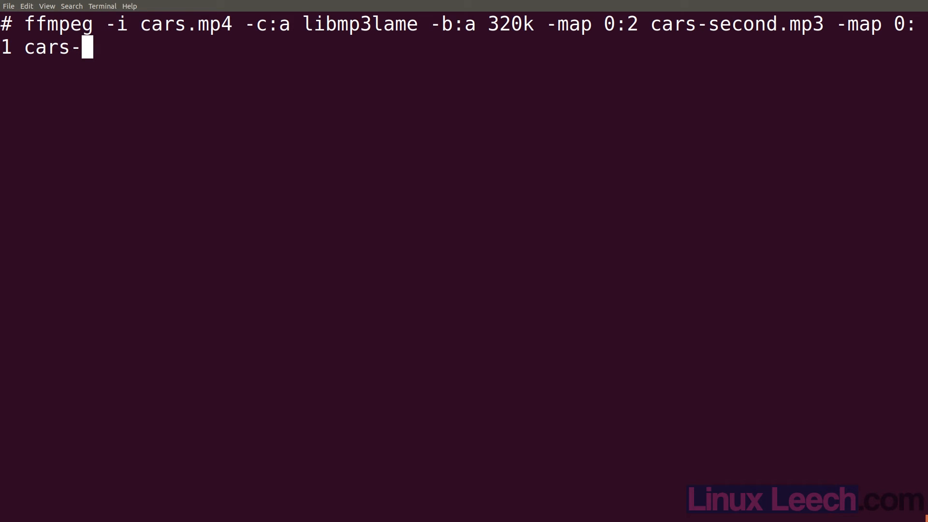
{"action": "type", "text": "first"}
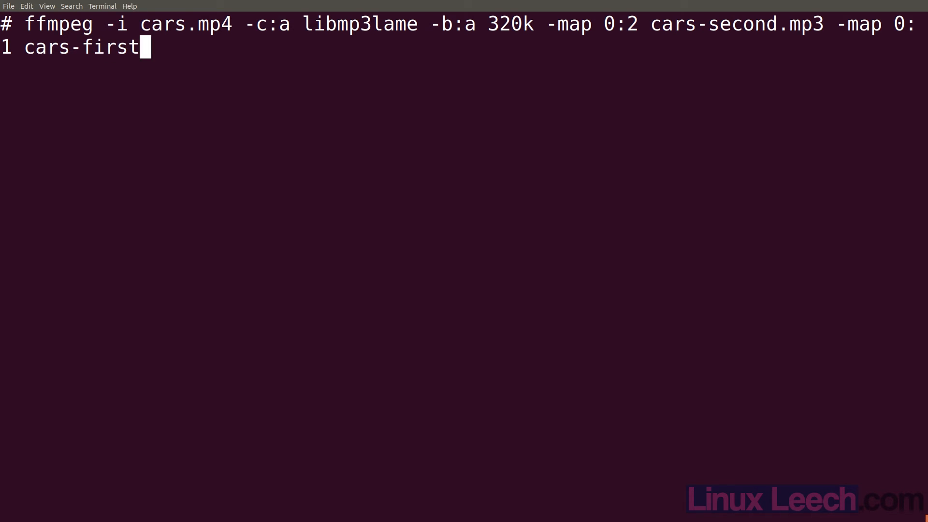
{"action": "type", "text": ".mp3"}
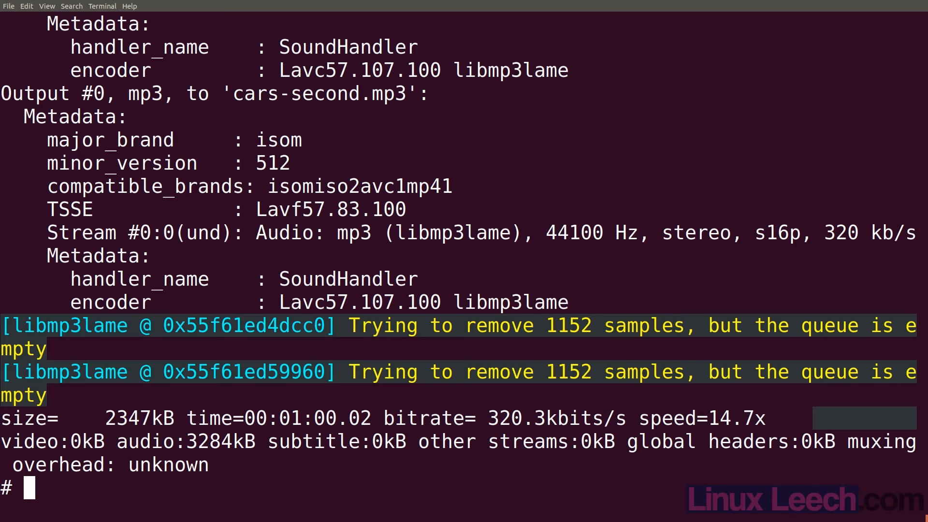
List the folder to confirm cars-first.mp3 exists, play it briefly in mpv and quit
{"action": "type", "text": "ls"}
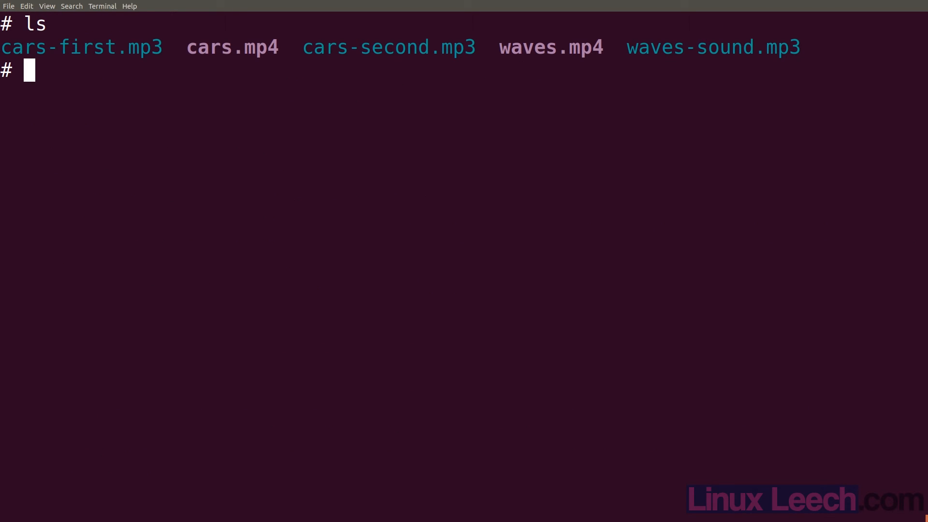
{"action": "type", "text": "mpv"}
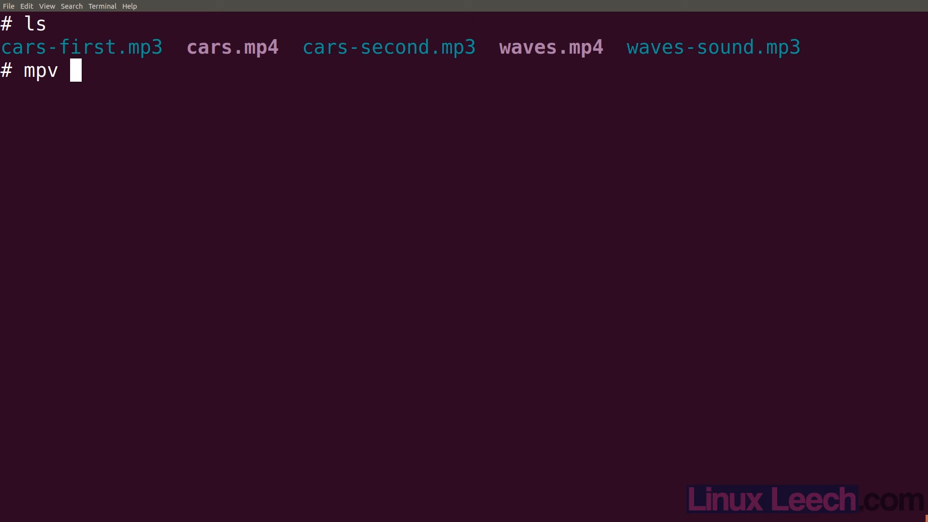
{"action": "type", "text": "cars-first.mp3"}
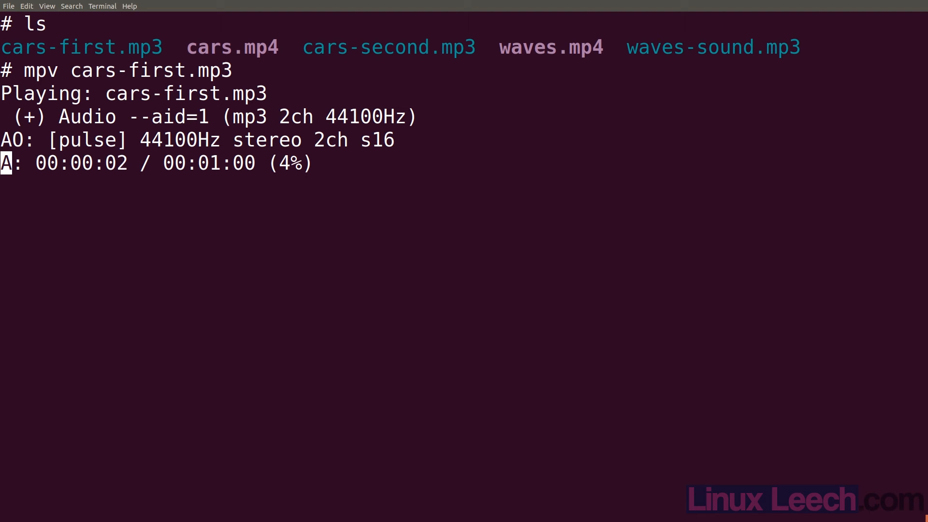
{"action": "key", "text": "q"}
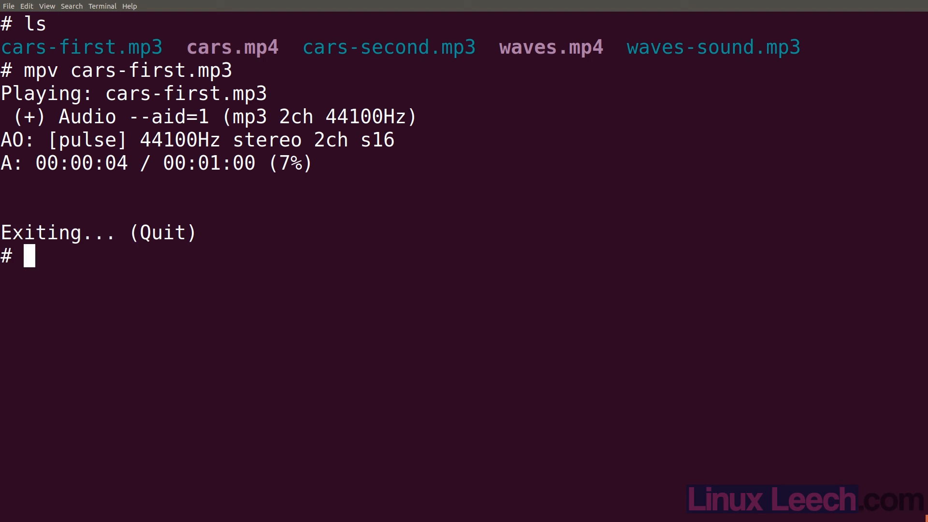
Begin an mpv command for cars-second.mp3
{"action": "type", "text": "mpv"}
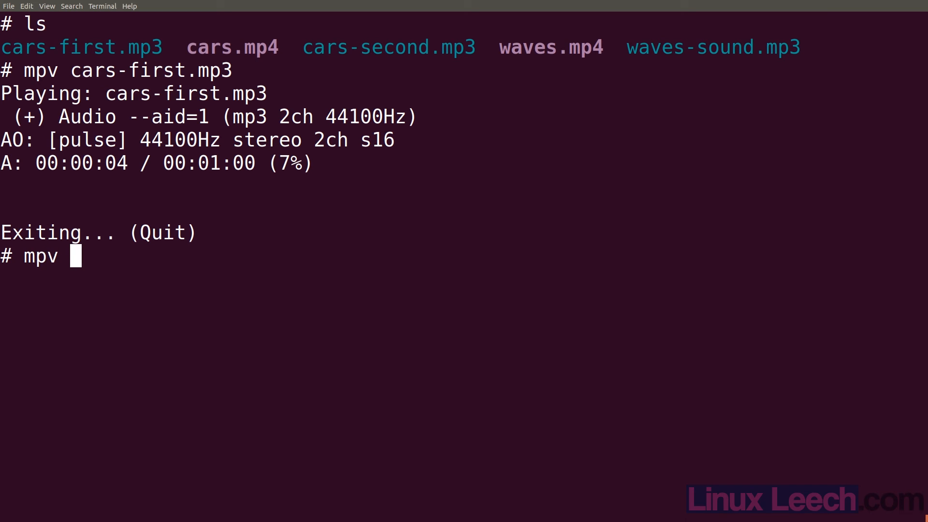
{"action": "type", "text": "cars-s"}
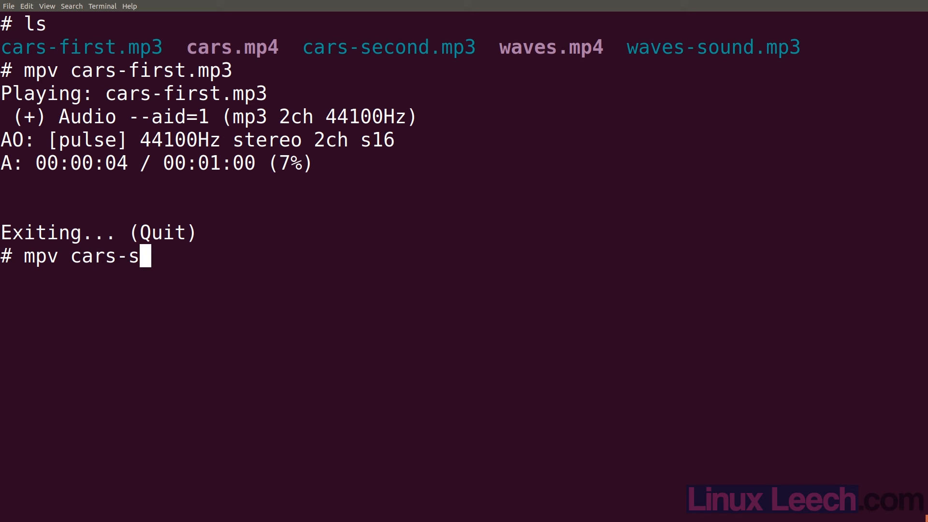